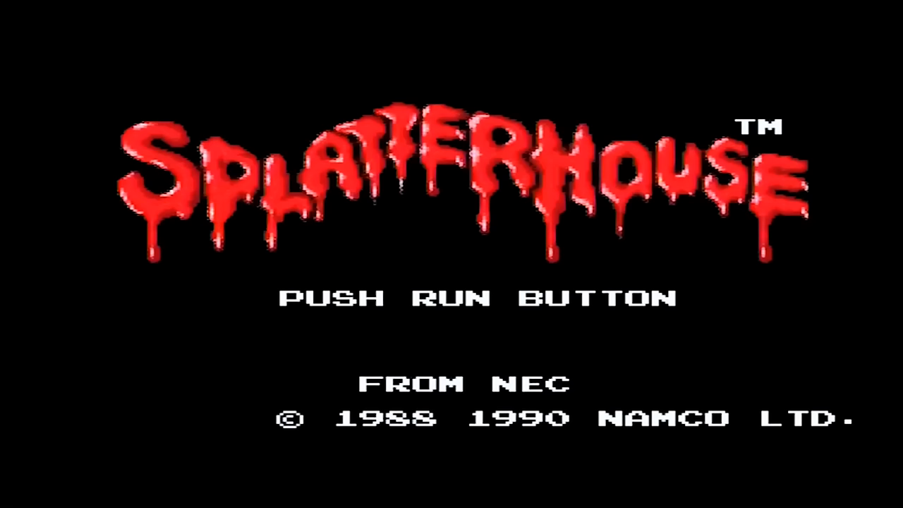
Step: Reset back to the EverDrive ROM browser with Bomberman '93 highlighted
key("Enter")
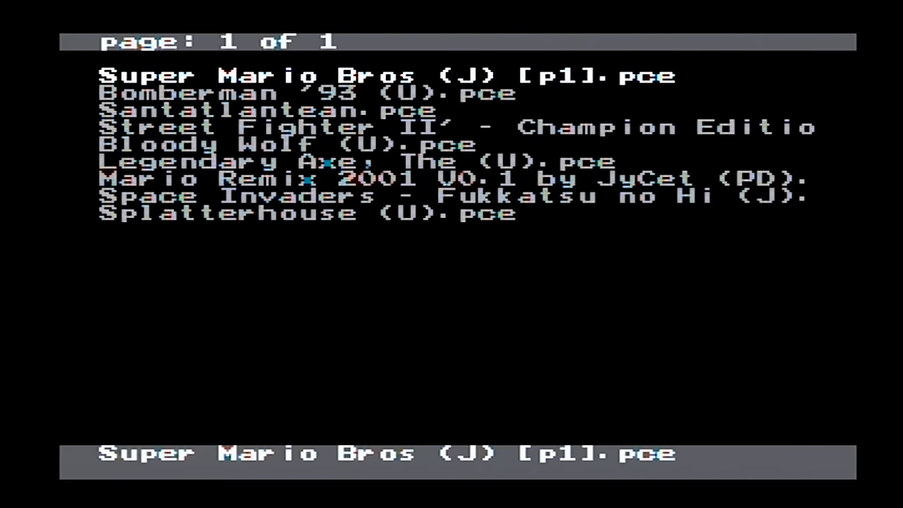
Step: Scroll down past Bomberman '93 and Santatlantean to Street Fighter II' - Champion Edition
key("Down")
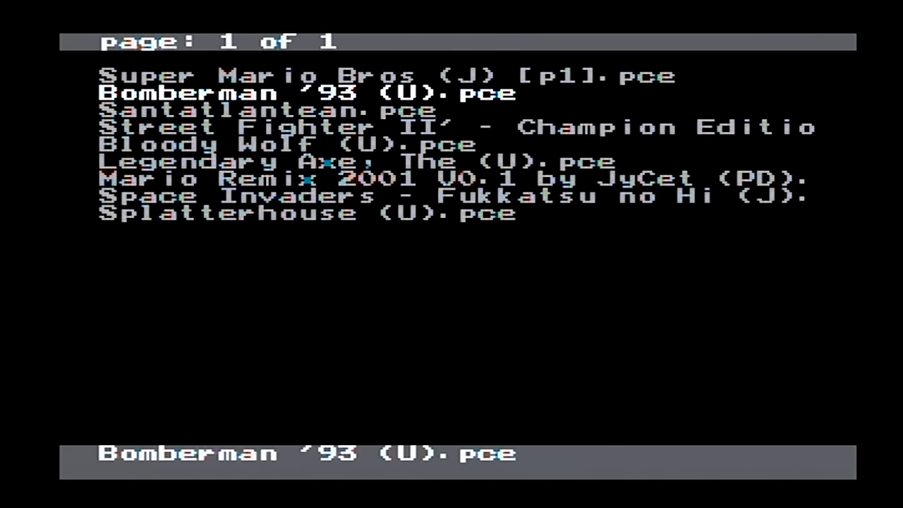
key("down")
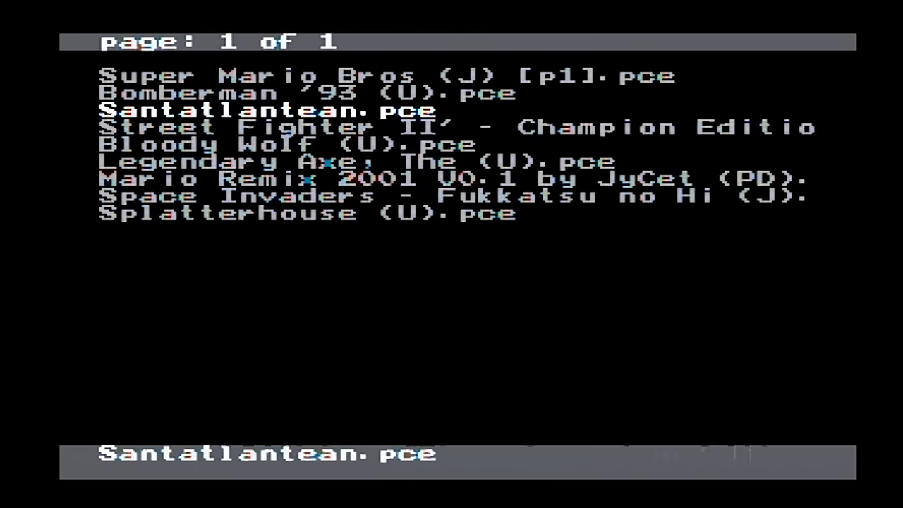
key("Down")
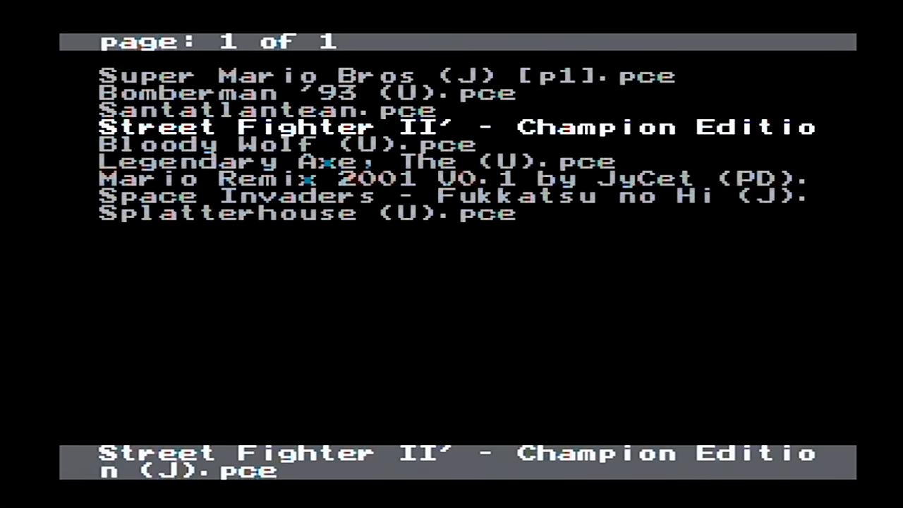
Step: Move down to The Legendary Axe, then back up to Bloody Wolf
key("Down")
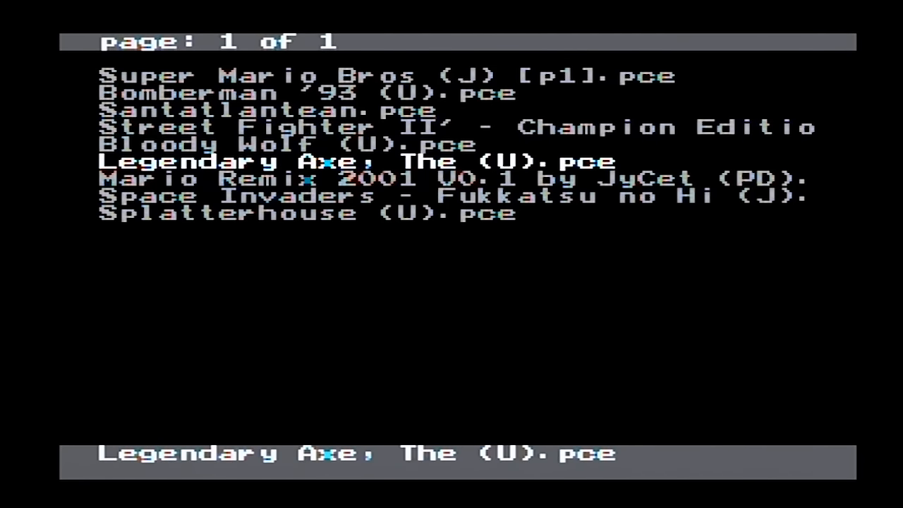
key("Up")
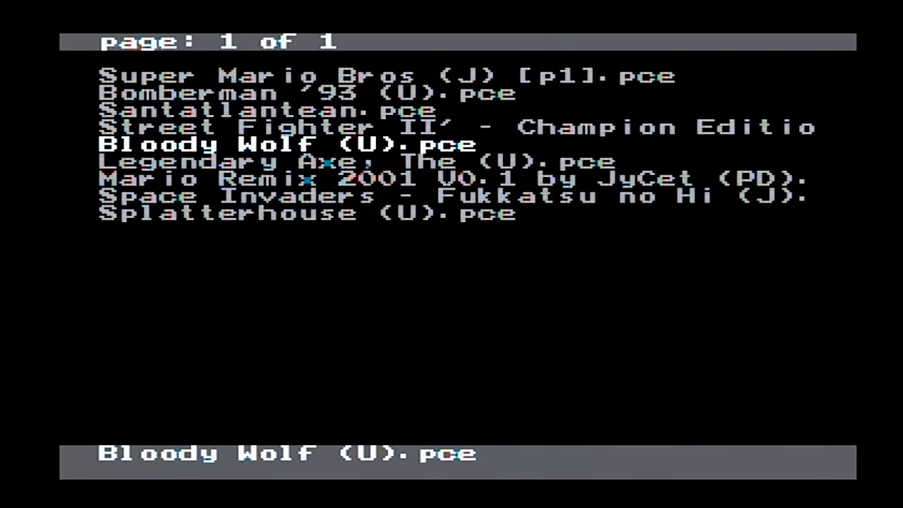
Step: Open Bomberman '93's File Menu and choose Select And Start
key("Up")
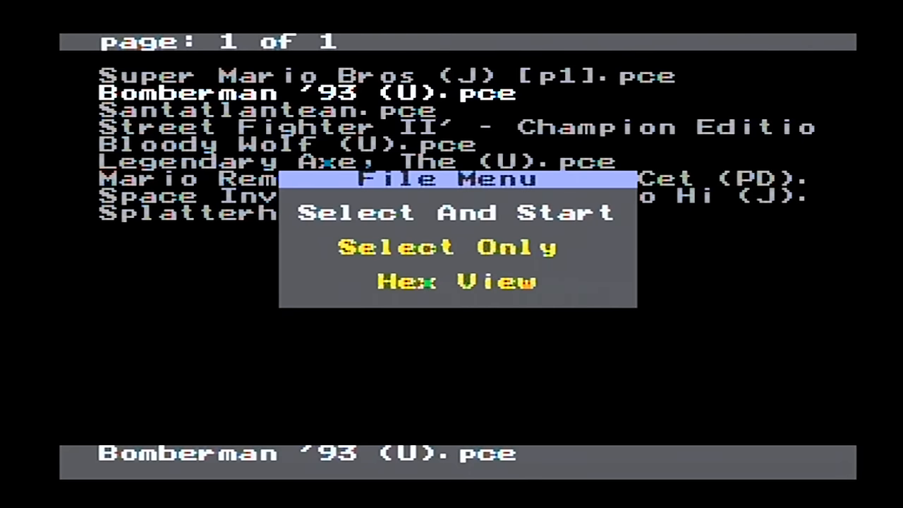
left_click(455, 212)
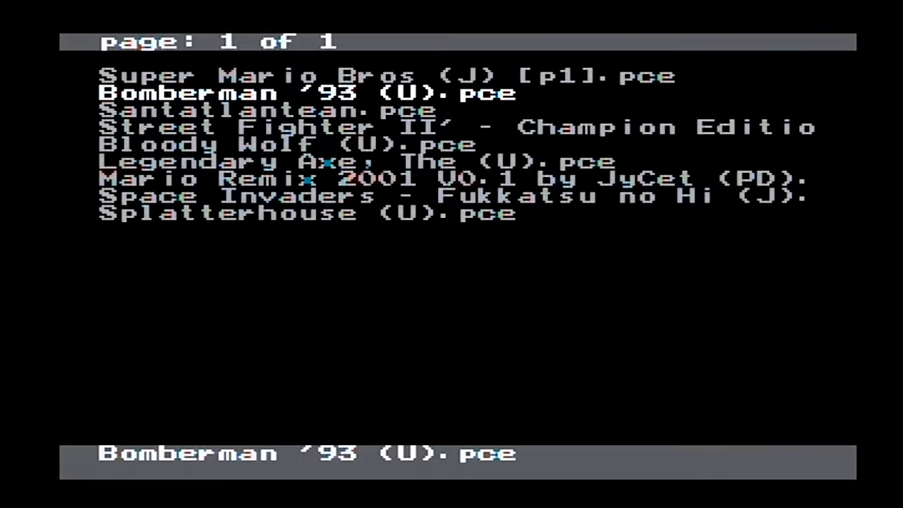
Step: Move down the ROM list to Street Fighter II' - Champion Edition
key("Down")
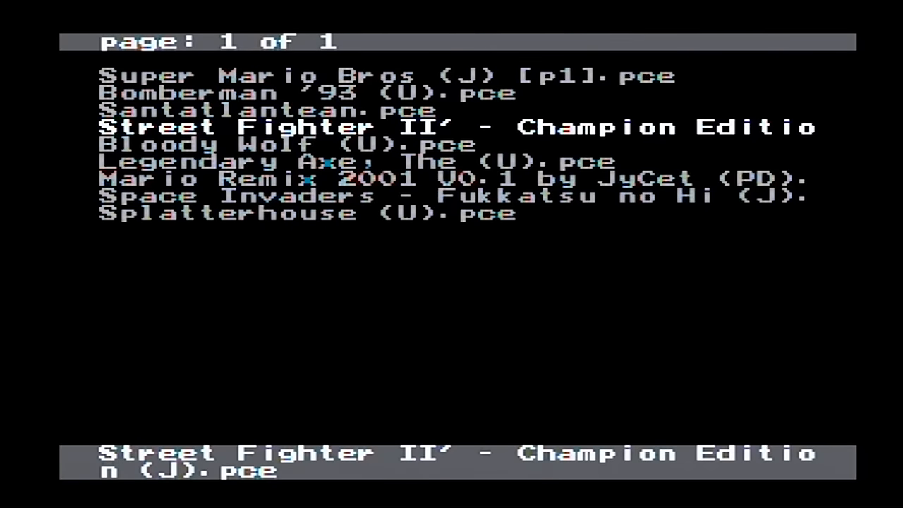
Step: Launch Santatlantean, then pick Splatterhouse via File Menu's Select And Start
key("Up")
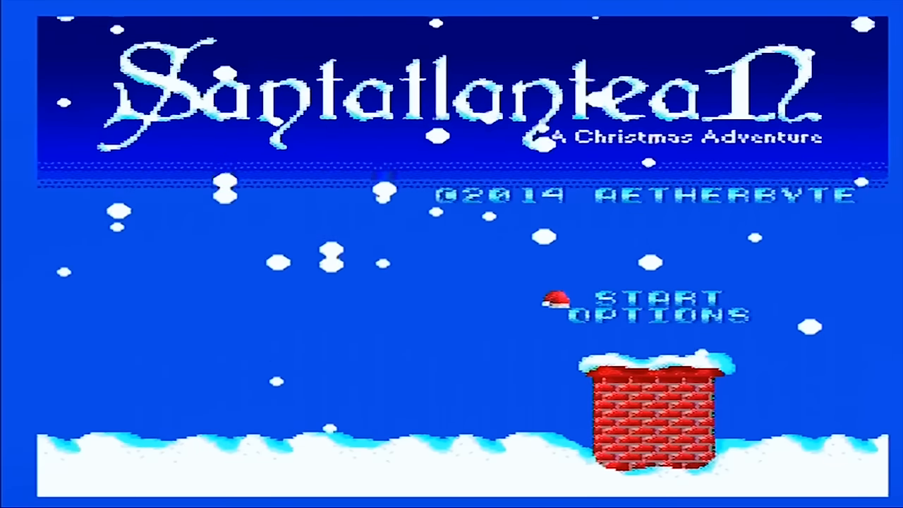
left_click(649, 300)
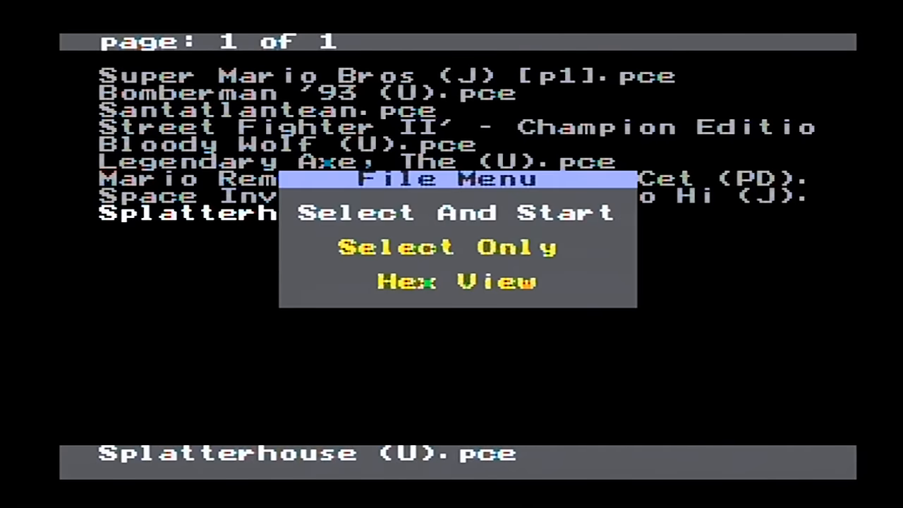
left_click(454, 212)
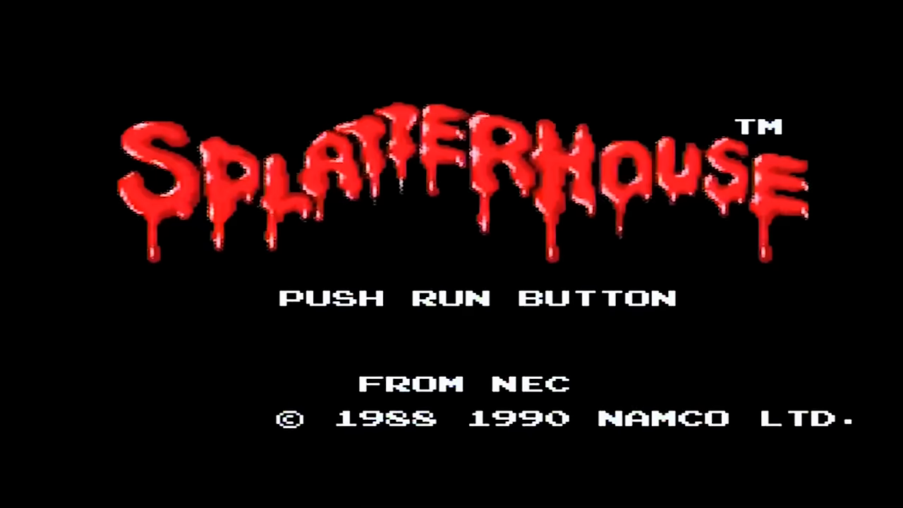